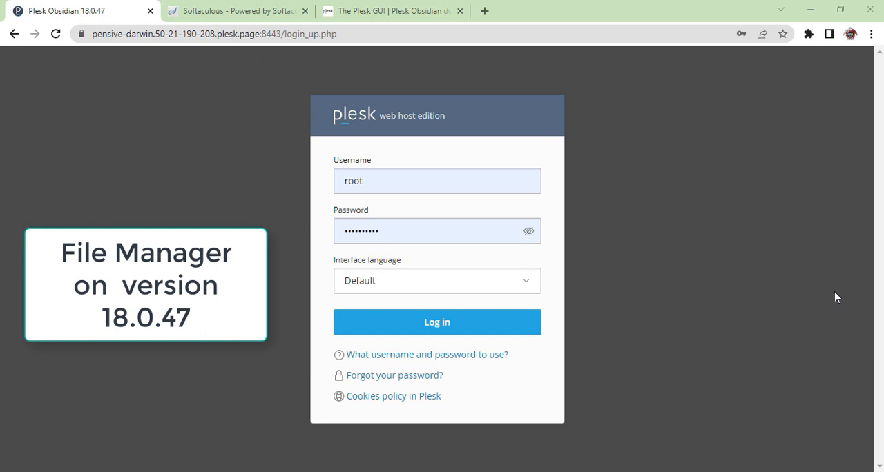
{"action": "mouse_move", "coordinate": [304, 134]}
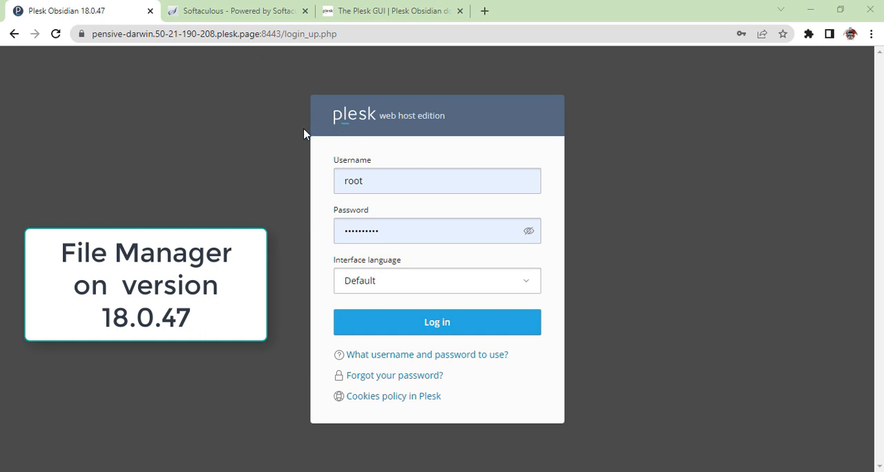
{"action": "mouse_move", "coordinate": [392, 136]}
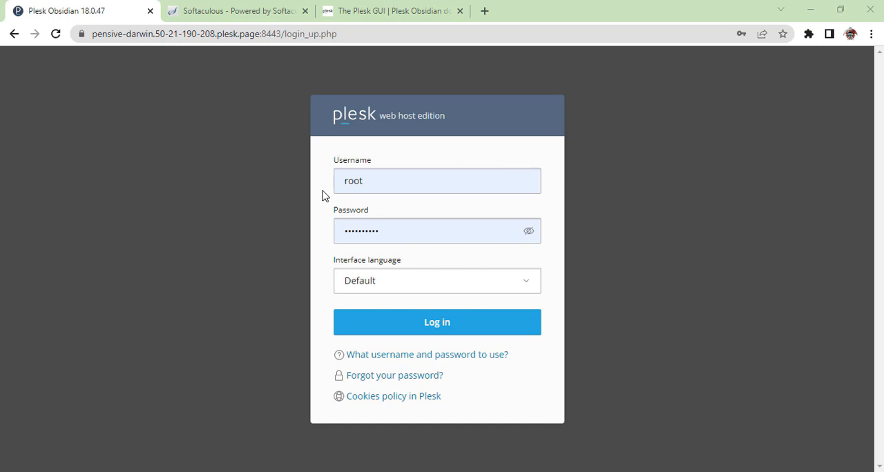
{"action": "mouse_move", "coordinate": [312, 210]}
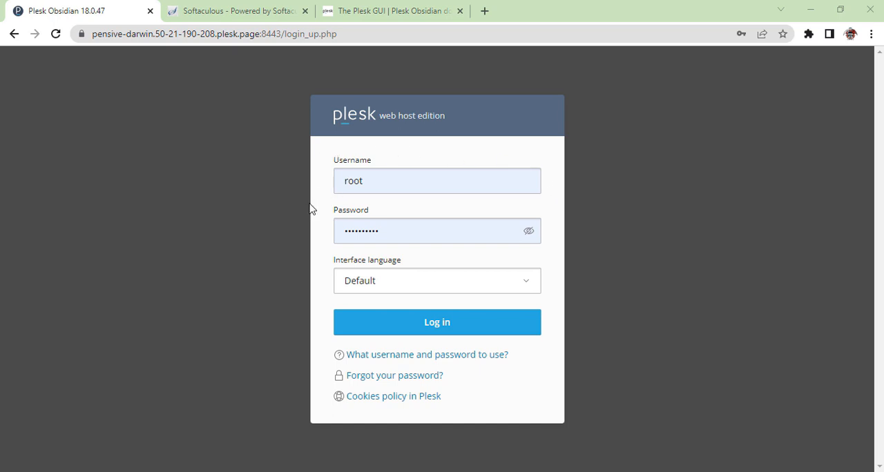
{"action": "mouse_move", "coordinate": [551, 258]}
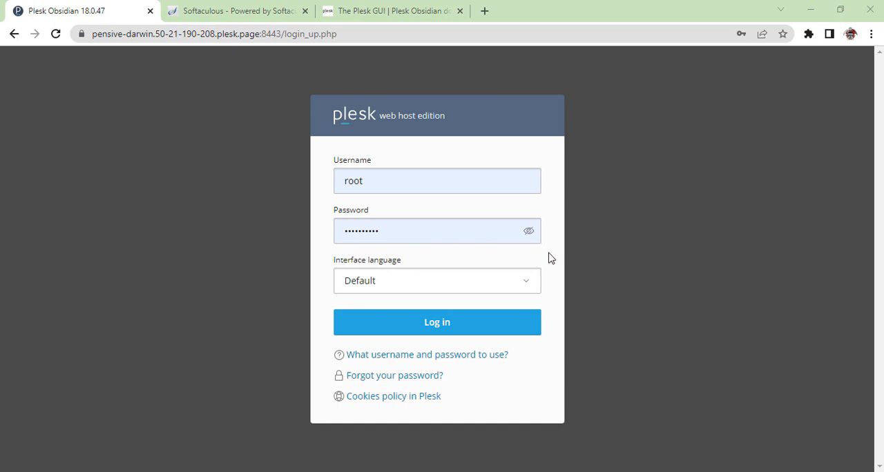
{"action": "mouse_move", "coordinate": [470, 351]}
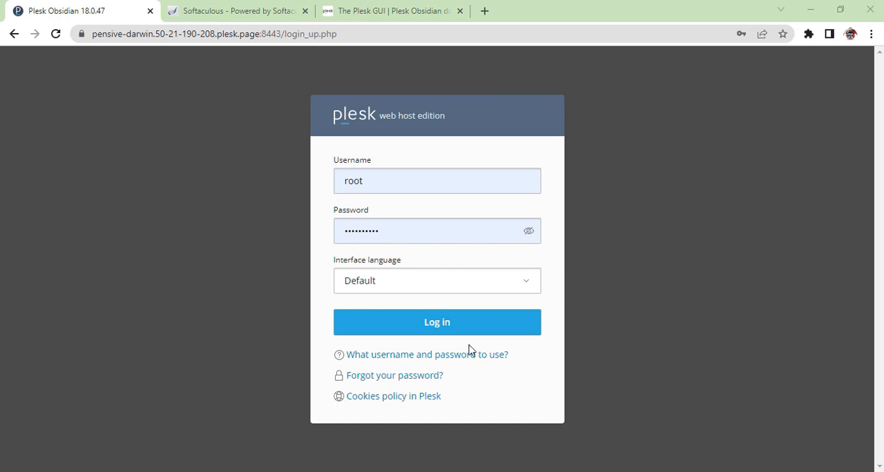
Log in to Plesk with the filled-in root credentials
{"action": "left_click", "coordinate": [436, 322]}
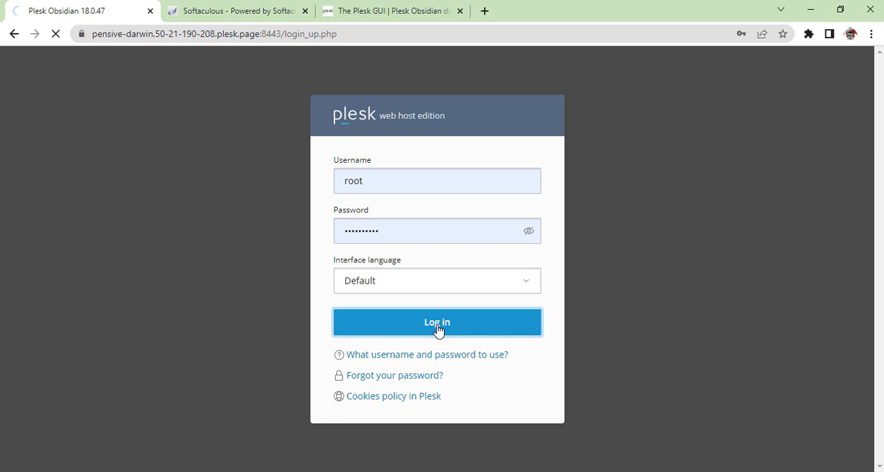
Open WordPress under Server Management to reach the WordPress Toolkit installations
{"action": "left_click", "coordinate": [436, 322]}
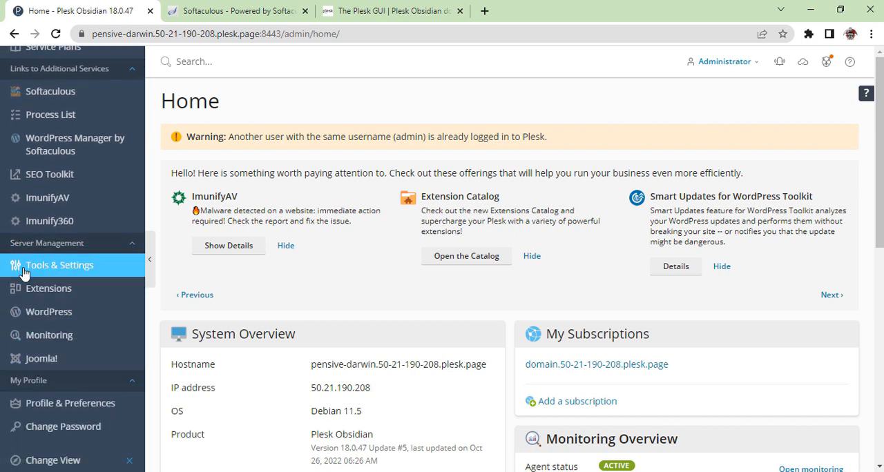
{"action": "mouse_move", "coordinate": [47, 242]}
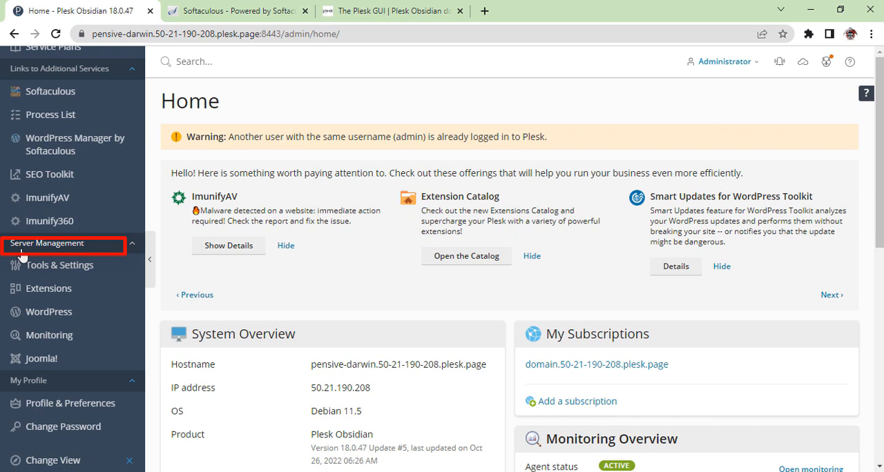
{"action": "mouse_move", "coordinate": [48, 312]}
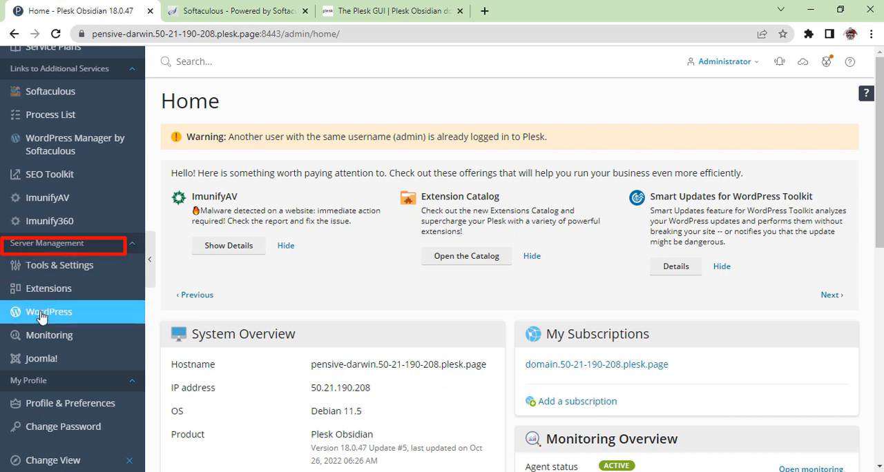
{"action": "left_click", "coordinate": [48, 312]}
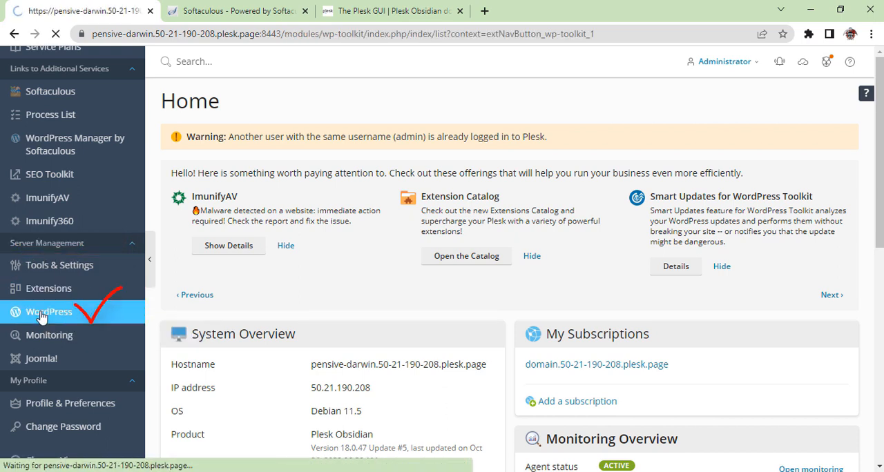
Check the first installation's extra actions, then browse its files in File Manager
{"action": "left_click", "coordinate": [49, 311]}
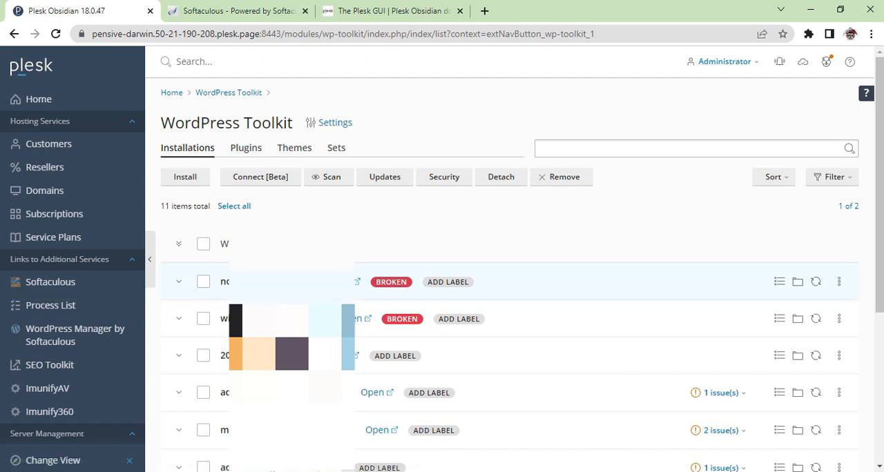
{"action": "mouse_move", "coordinate": [543, 284]}
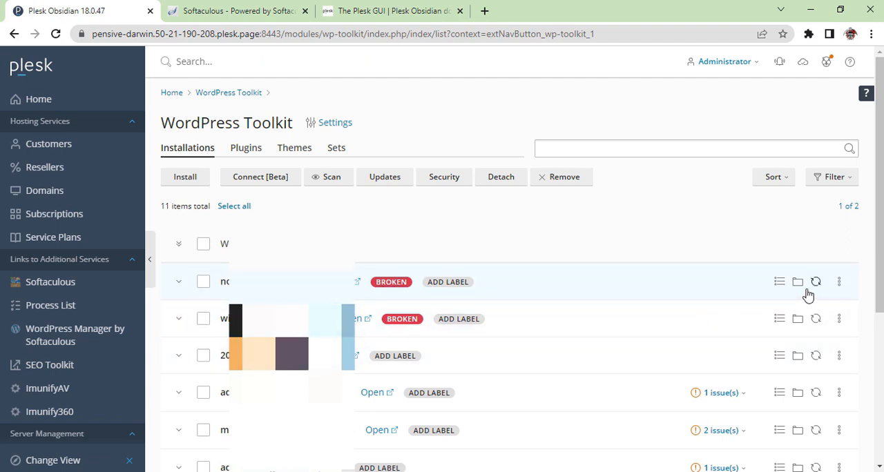
{"action": "mouse_move", "coordinate": [797, 282]}
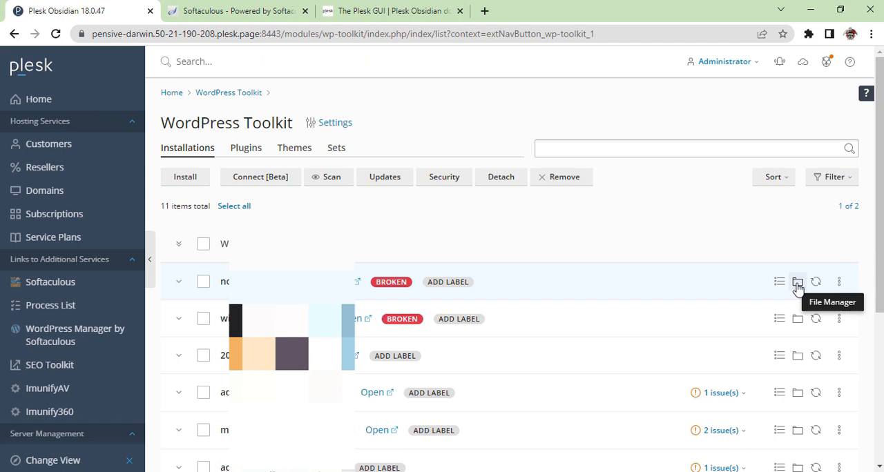
{"action": "mouse_move", "coordinate": [779, 282]}
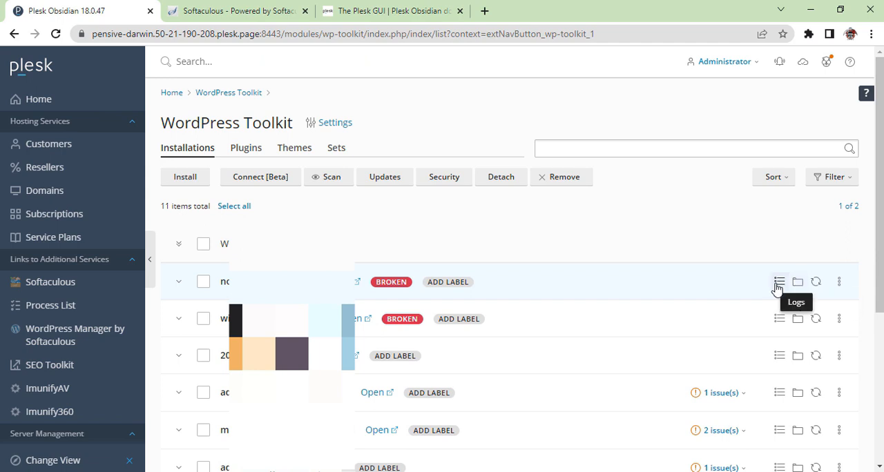
{"action": "mouse_move", "coordinate": [815, 281]}
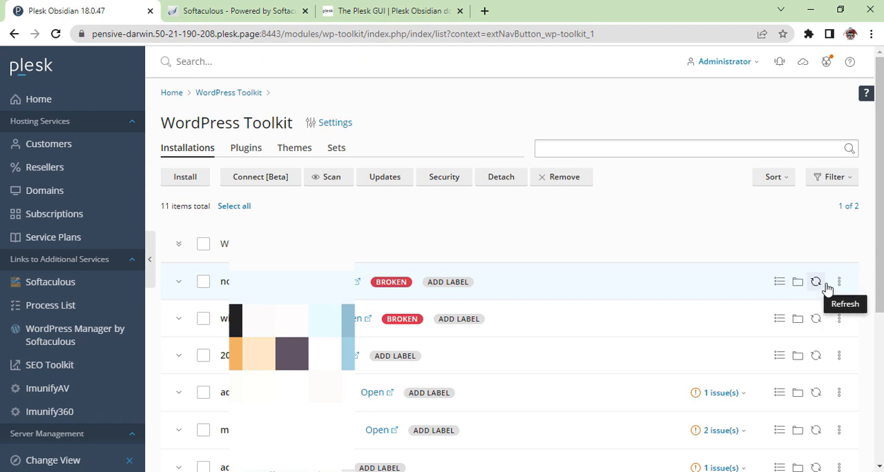
{"action": "left_click", "coordinate": [840, 282]}
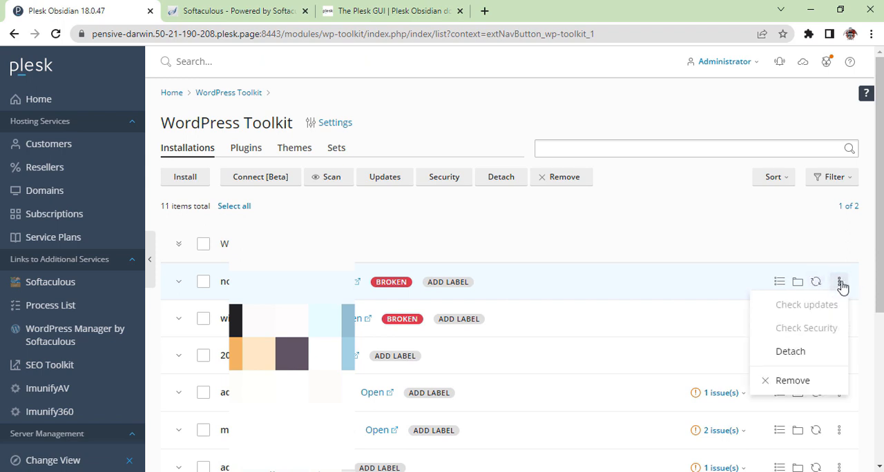
{"action": "left_click", "coordinate": [839, 282]}
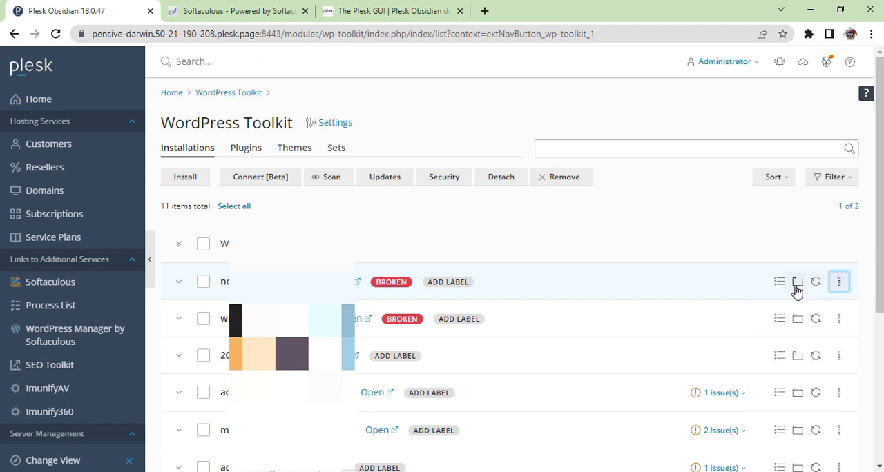
{"action": "left_click", "coordinate": [798, 281]}
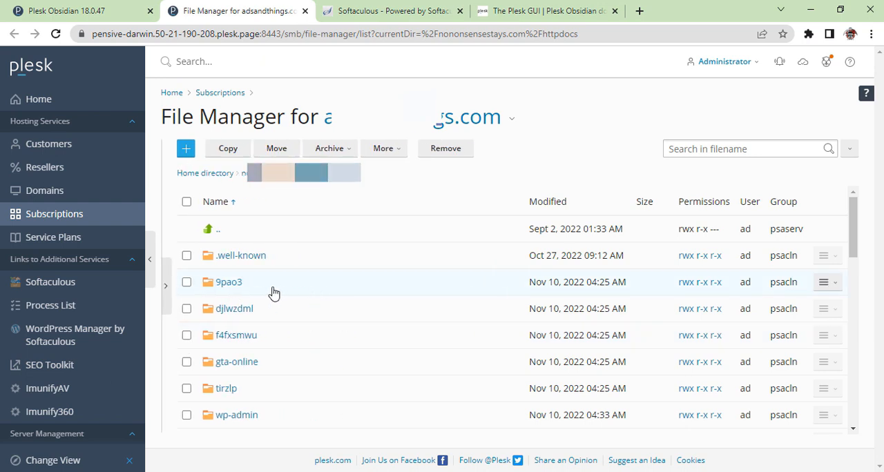
{"action": "mouse_move", "coordinate": [239, 309]}
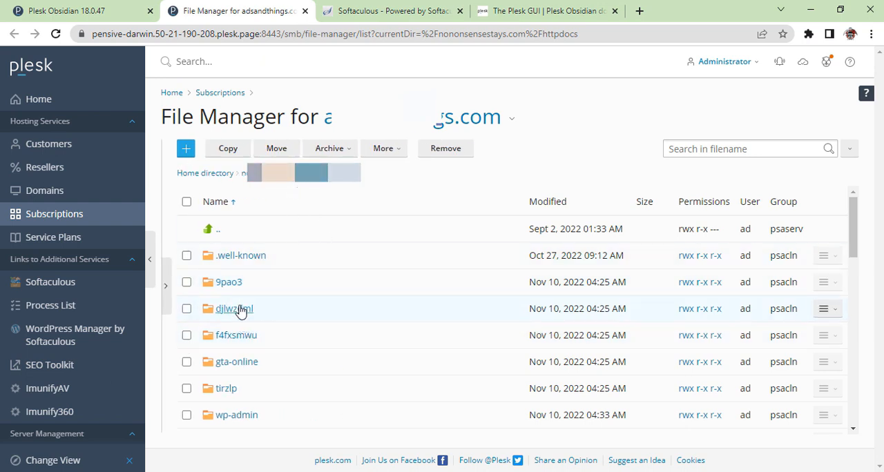
Scroll through httpdocs into wp-content, listing its plugins, themes and uploads folders
{"action": "scroll", "scroll_direction": "down", "scroll_amount": 3}
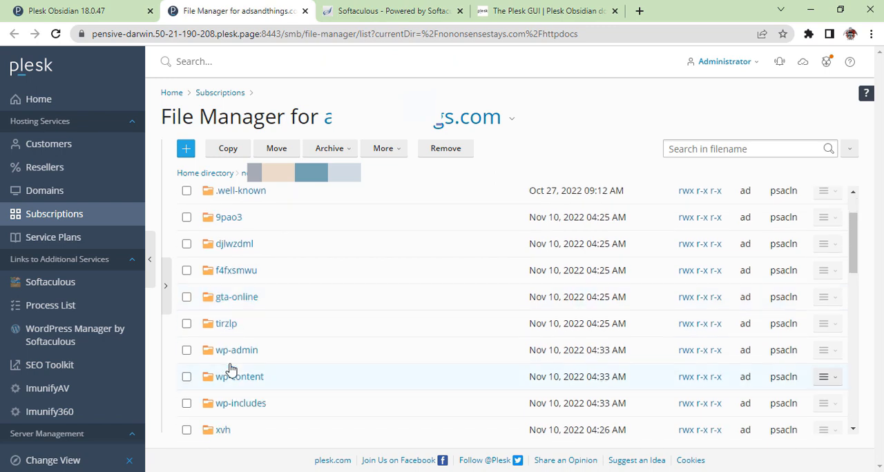
{"action": "scroll", "scroll_direction": "down", "scroll_amount": 3}
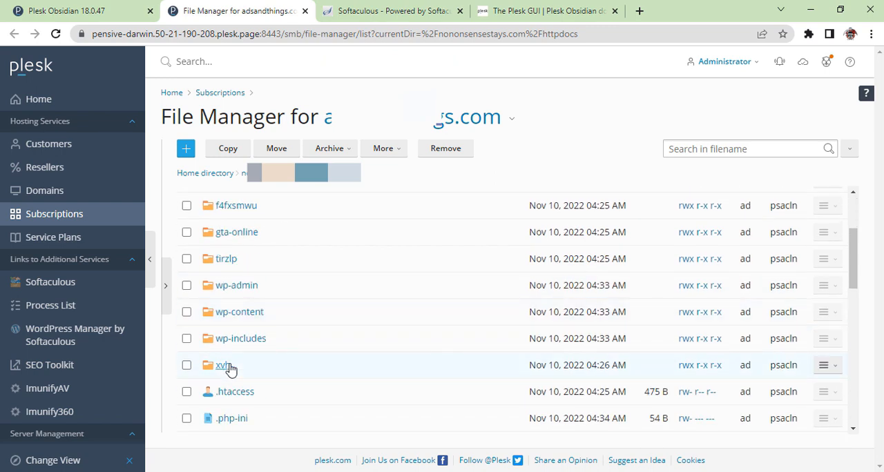
{"action": "scroll", "scroll_direction": "down", "scroll_amount": 3}
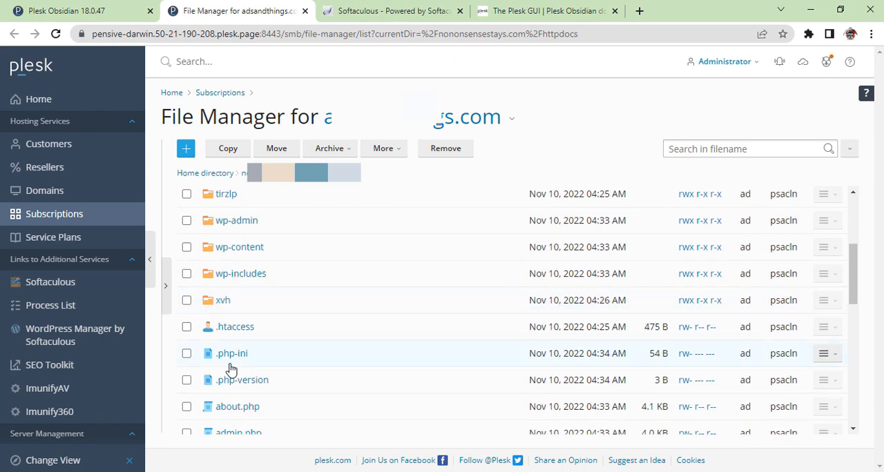
{"action": "scroll", "scroll_direction": "down", "scroll_amount": 3}
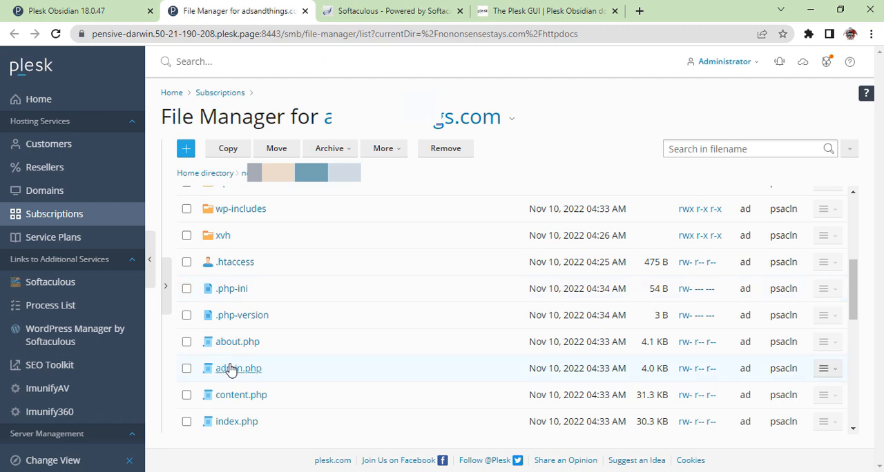
{"action": "scroll", "scroll_direction": "down", "scroll_amount": 3}
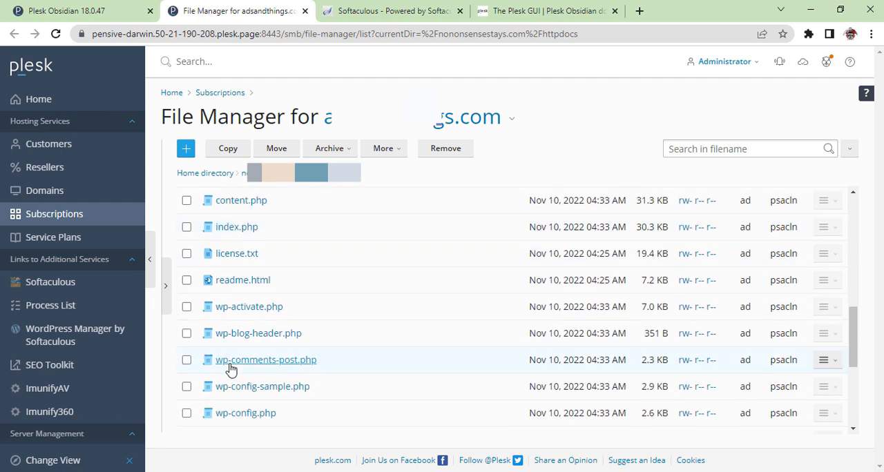
{"action": "scroll", "scroll_direction": "down", "scroll_amount": 3}
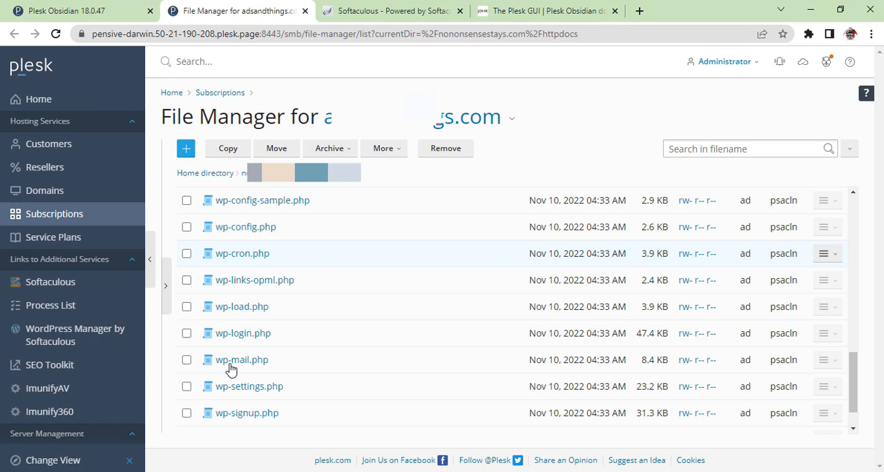
{"action": "scroll", "scroll_direction": "down", "scroll_amount": 3}
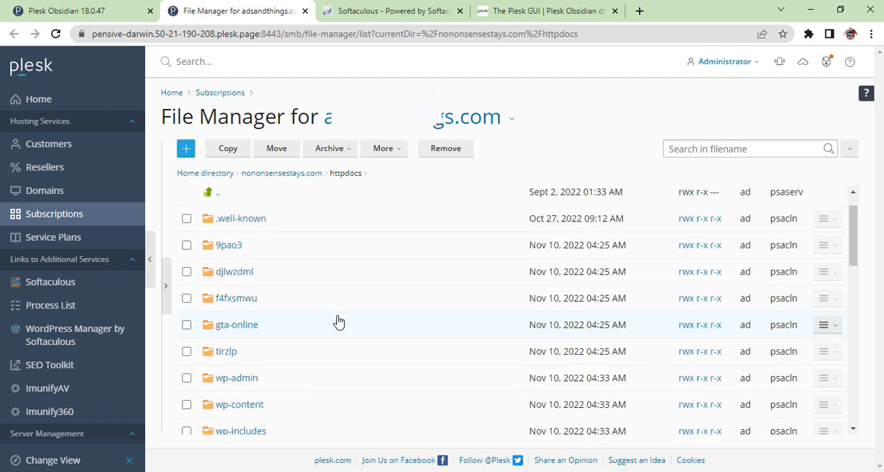
{"action": "scroll", "scroll_direction": "down", "scroll_amount": 3}
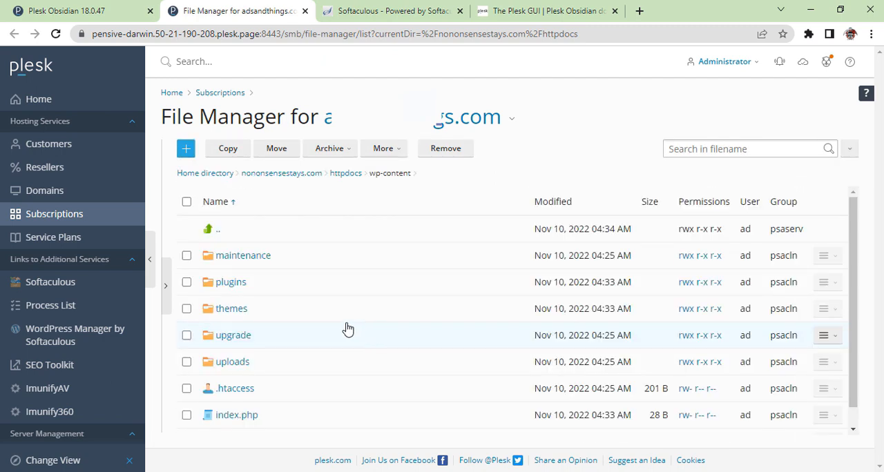
{"action": "mouse_move", "coordinate": [241, 316]}
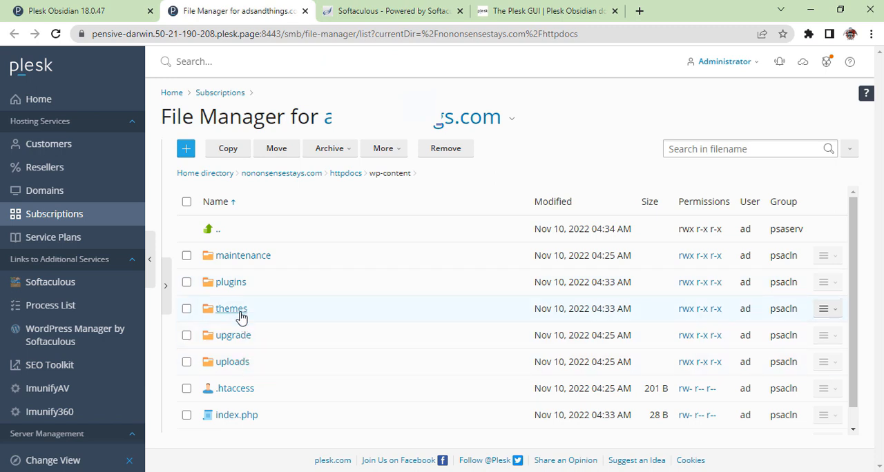
{"action": "mouse_move", "coordinate": [236, 294]}
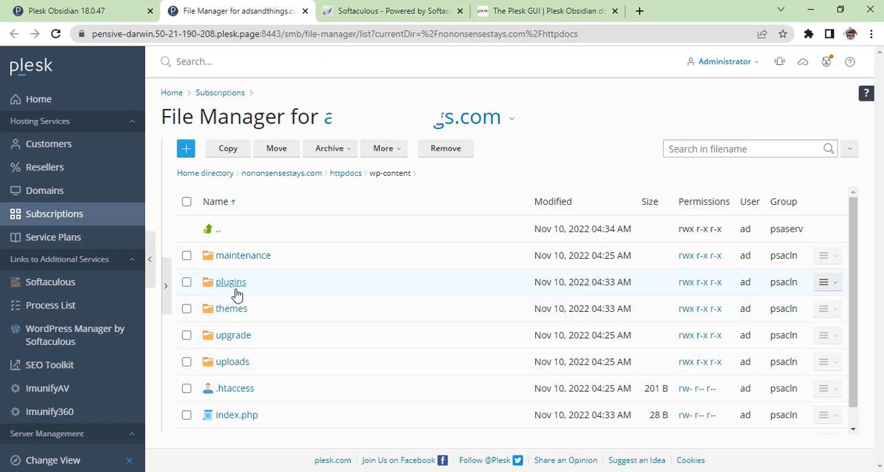
{"action": "mouse_move", "coordinate": [274, 275]}
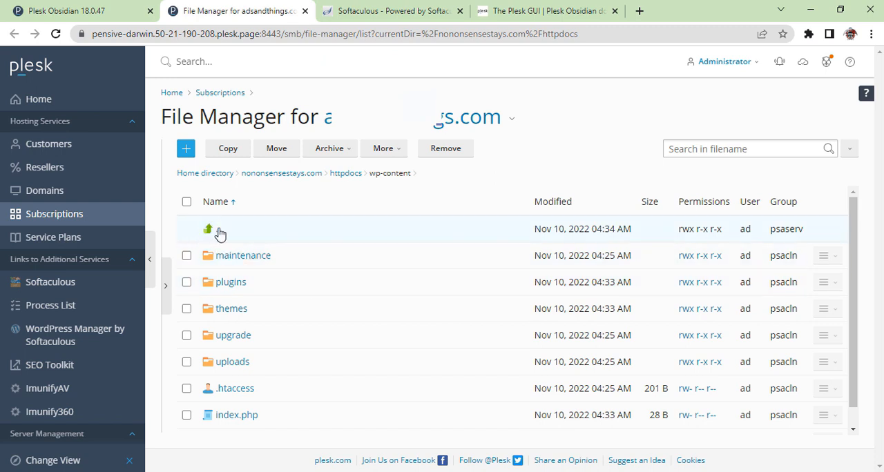
{"action": "mouse_move", "coordinate": [211, 231]}
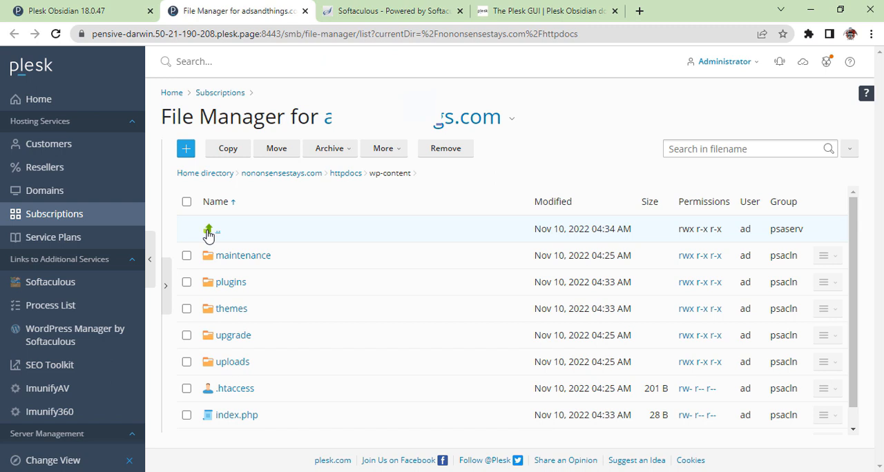
Return to httpdocs via '..' and scroll its file list down to xmlrpc.php and back
{"action": "left_click", "coordinate": [209, 228]}
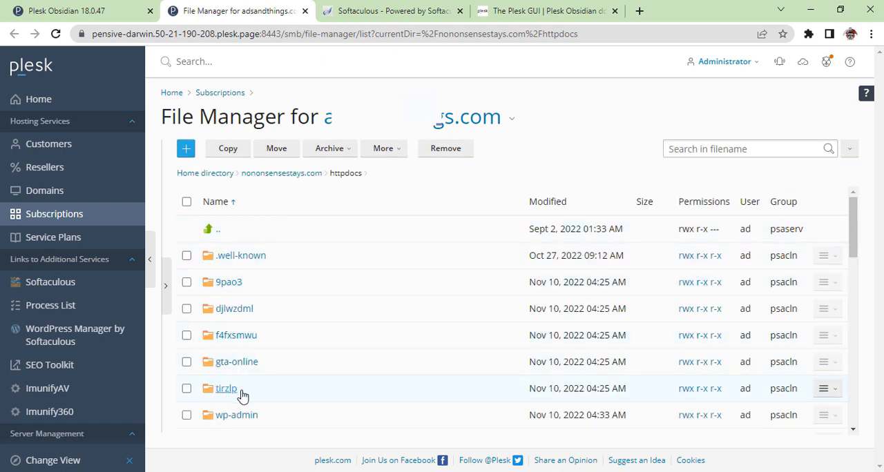
{"action": "scroll", "scroll_direction": "down", "scroll_amount": 3}
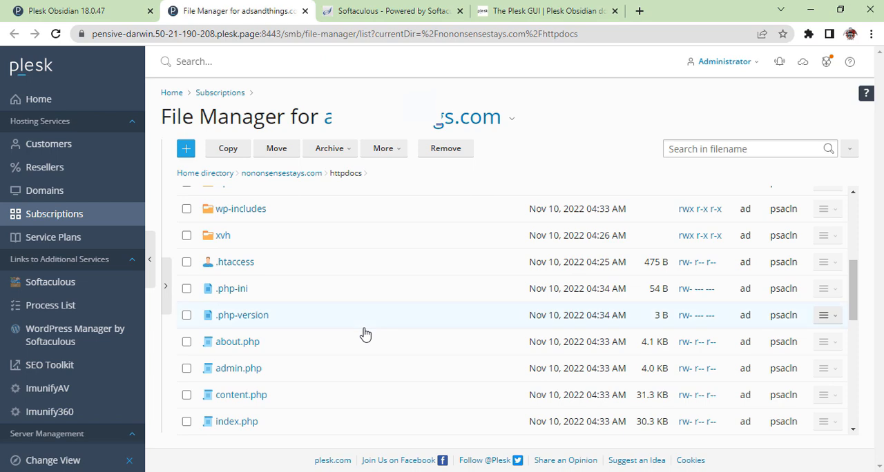
{"action": "scroll", "scroll_direction": "down", "scroll_amount": 3}
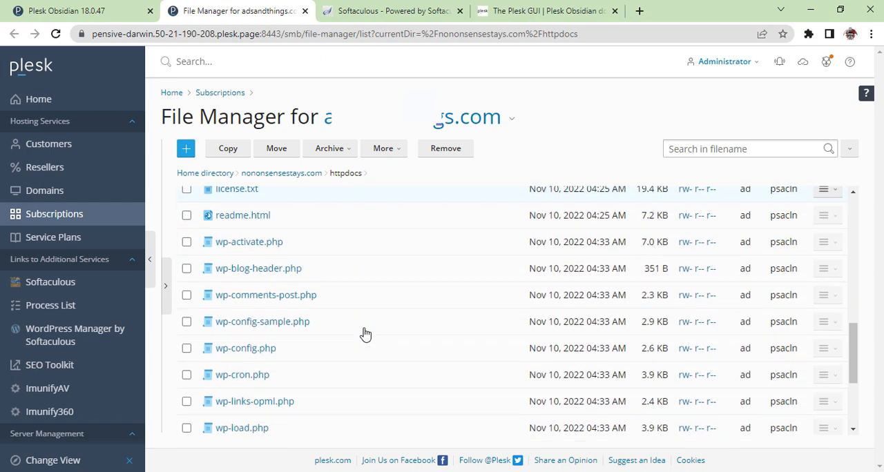
{"action": "scroll", "scroll_direction": "down", "scroll_amount": 3}
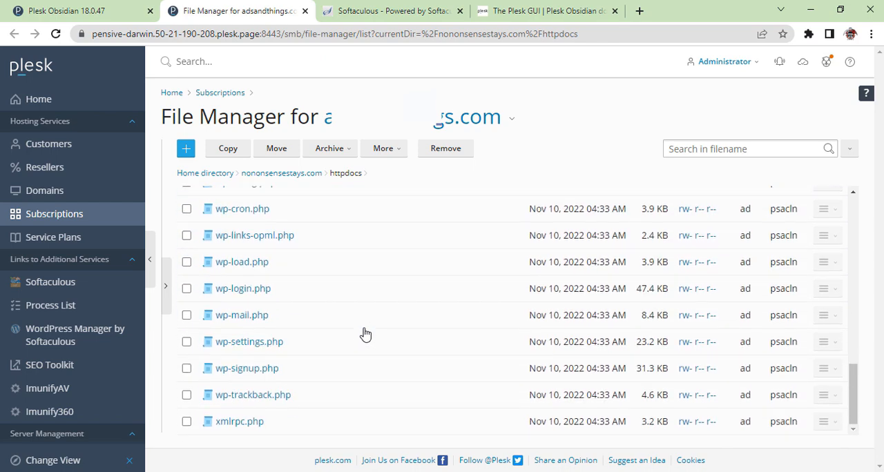
{"action": "scroll", "scroll_direction": "up", "scroll_amount": 3}
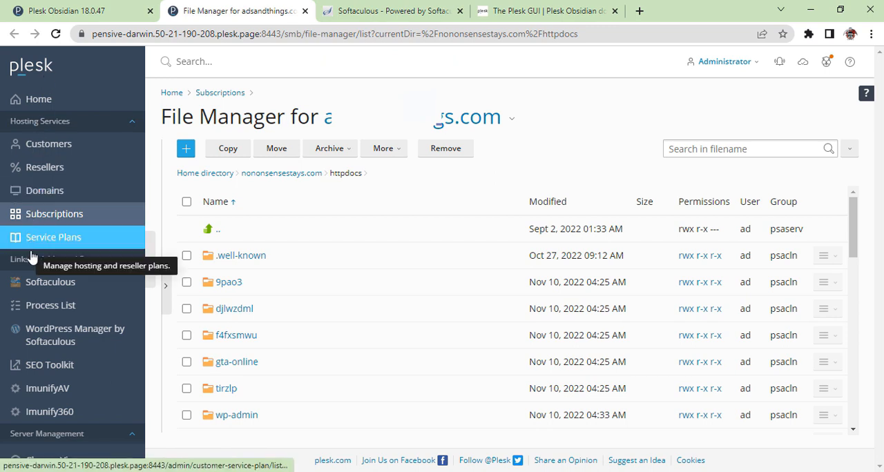
{"action": "mouse_move", "coordinate": [48, 365]}
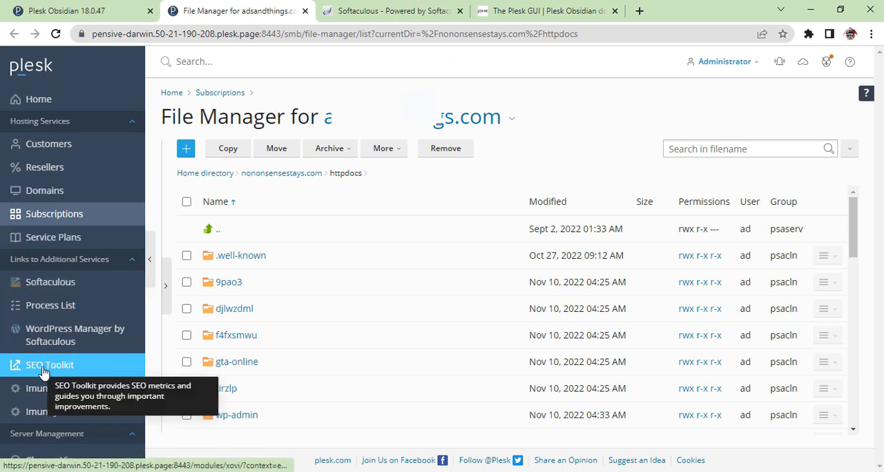
Scroll the sidebar and open WordPress, showing 11 installations with two broken
{"action": "scroll", "scroll_direction": "down", "scroll_amount": 3}
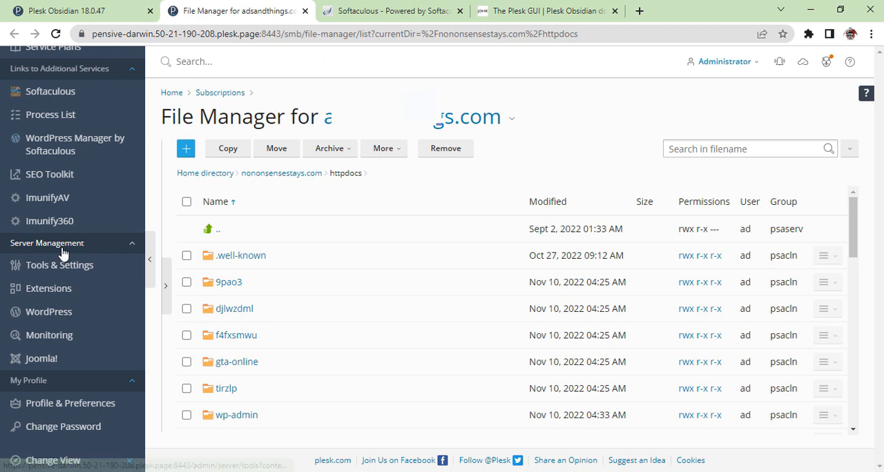
{"action": "mouse_move", "coordinate": [48, 311]}
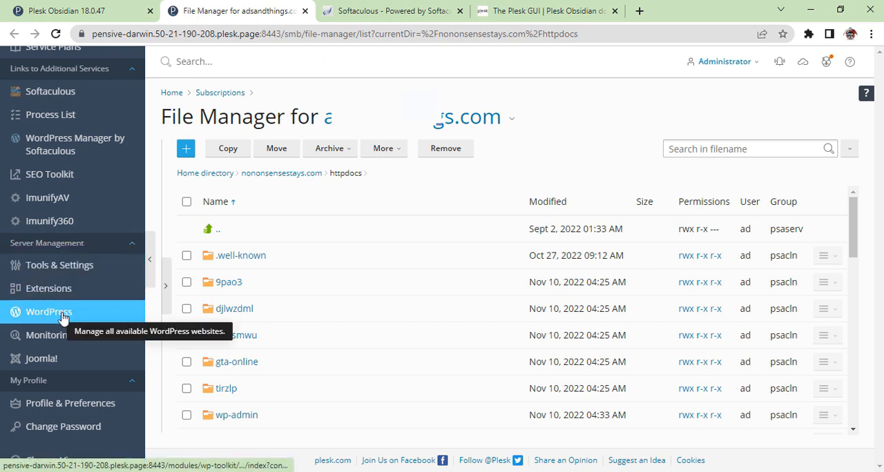
{"action": "mouse_move", "coordinate": [48, 312]}
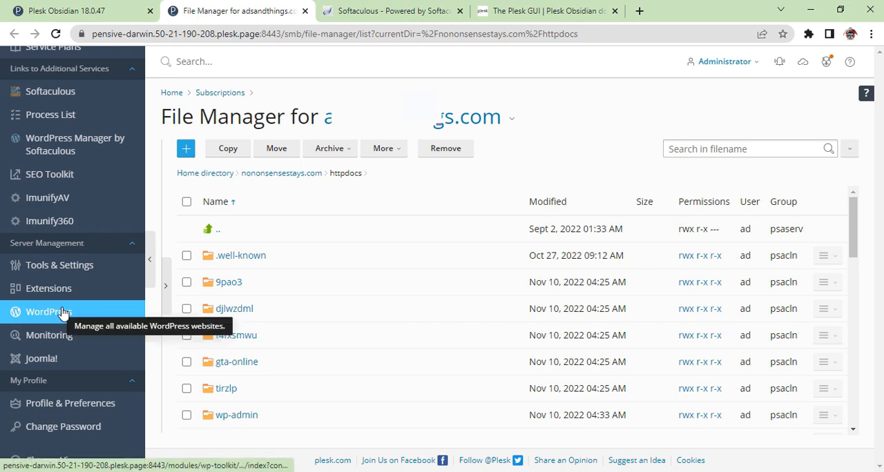
{"action": "left_click", "coordinate": [48, 311]}
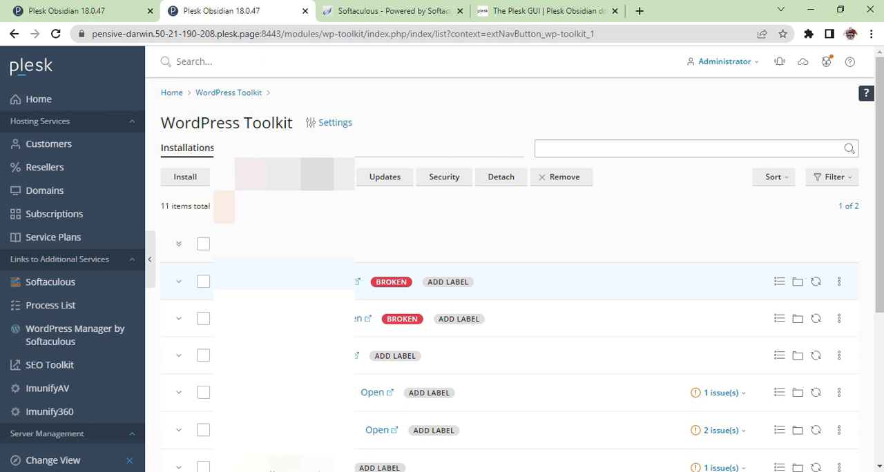
Expand the first broken installation and scroll to its file path and not-working warning
{"action": "left_click", "coordinate": [179, 282]}
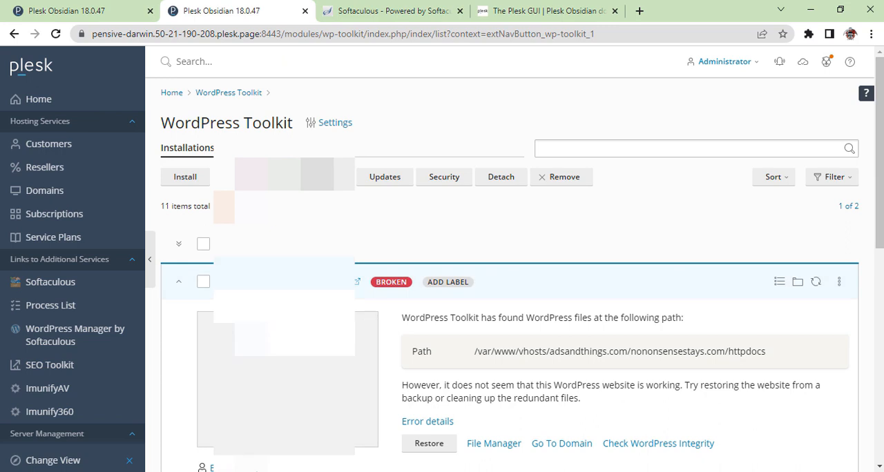
{"action": "scroll", "scroll_direction": "down", "scroll_amount": 3}
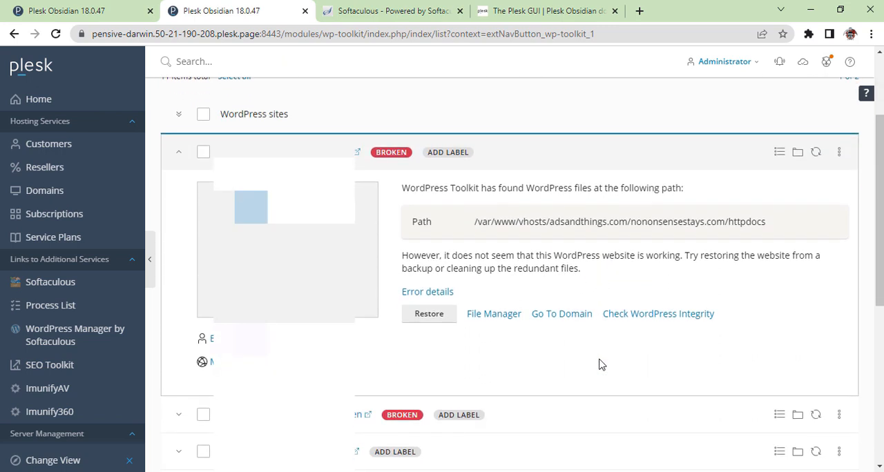
{"action": "mouse_move", "coordinate": [642, 286]}
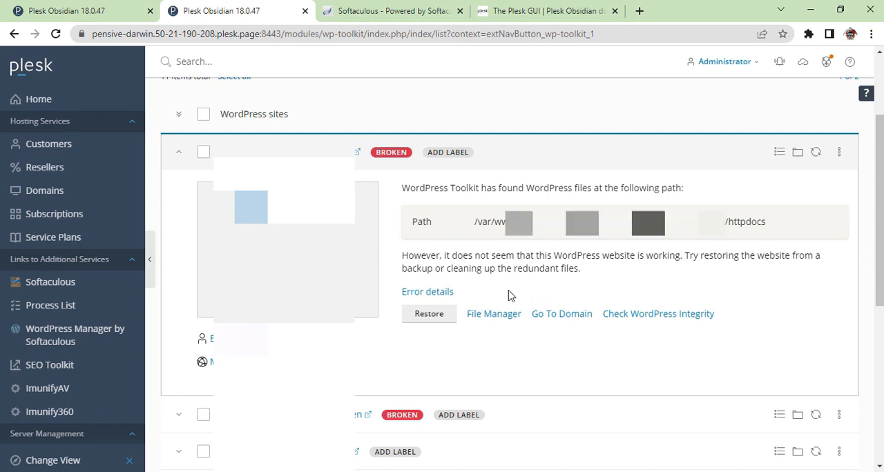
{"action": "mouse_move", "coordinate": [586, 281]}
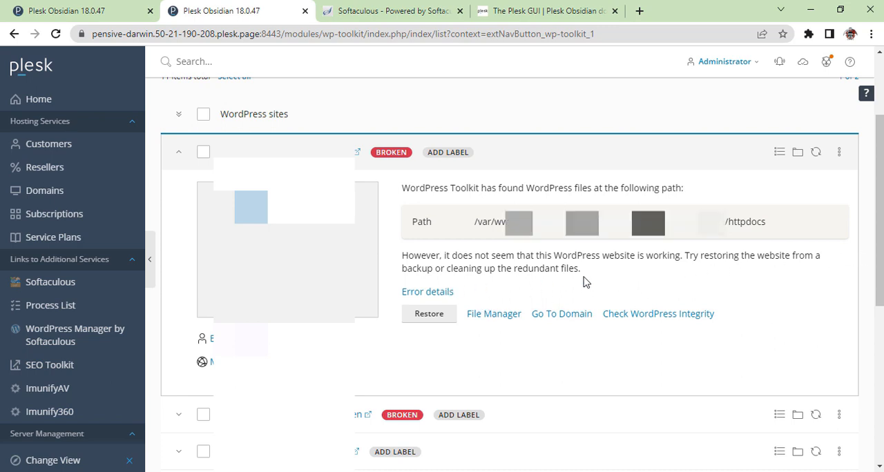
{"action": "mouse_move", "coordinate": [397, 309]}
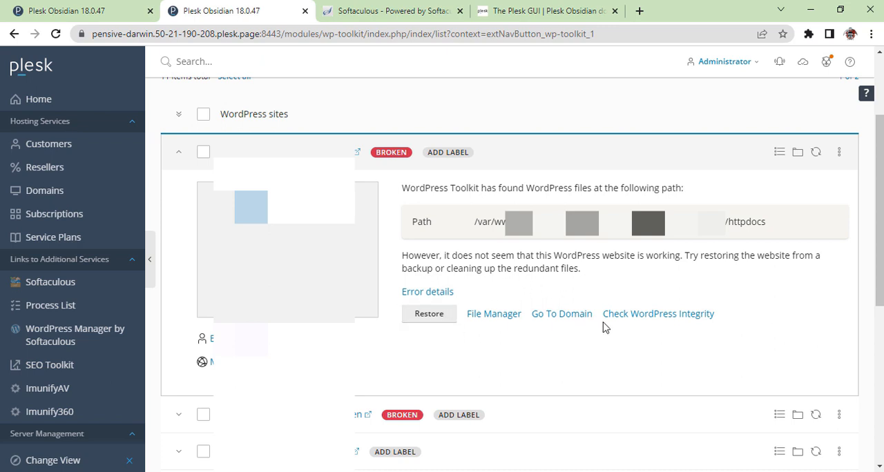
{"action": "mouse_move", "coordinate": [764, 309]}
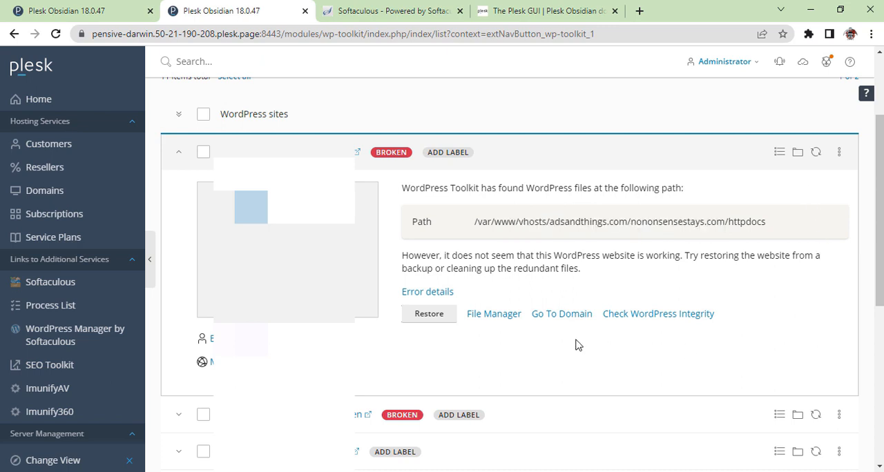
{"action": "mouse_move", "coordinate": [405, 253]}
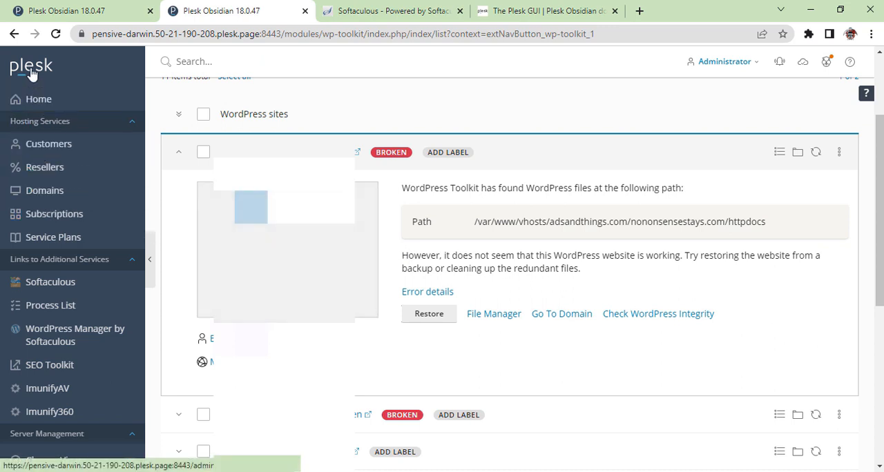
{"action": "mouse_move", "coordinate": [38, 99]}
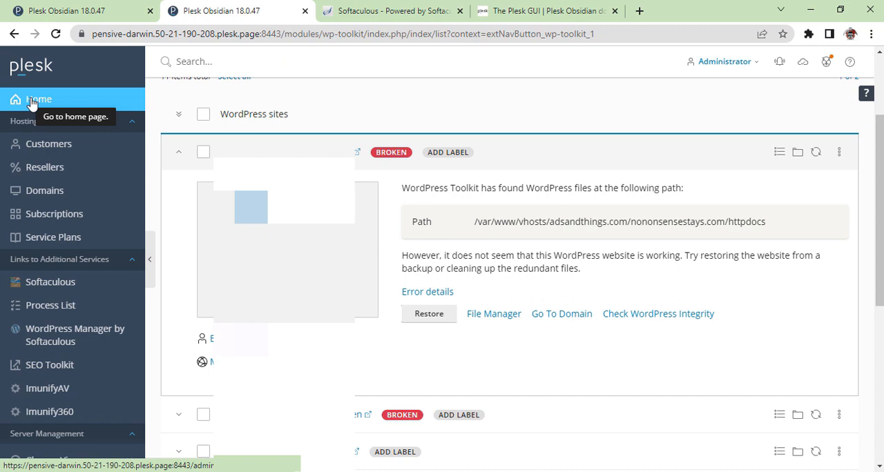
Go to Home, then log out via the Administrator dropdown
{"action": "left_click", "coordinate": [38, 99]}
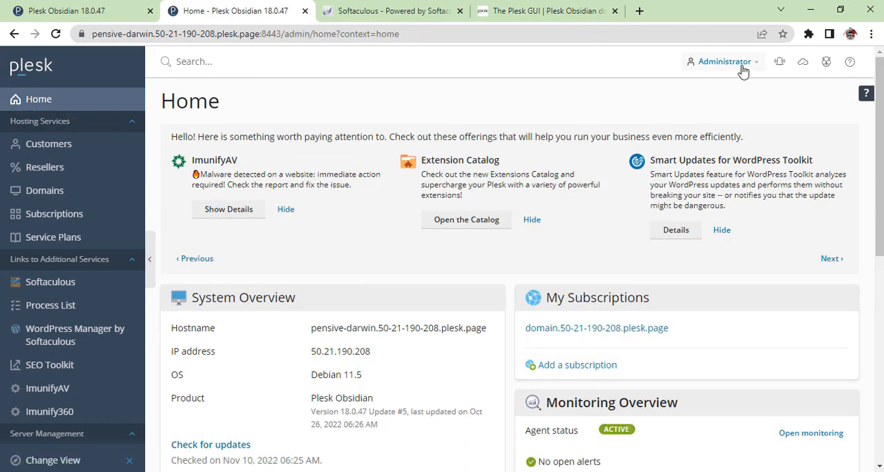
{"action": "left_click", "coordinate": [724, 62]}
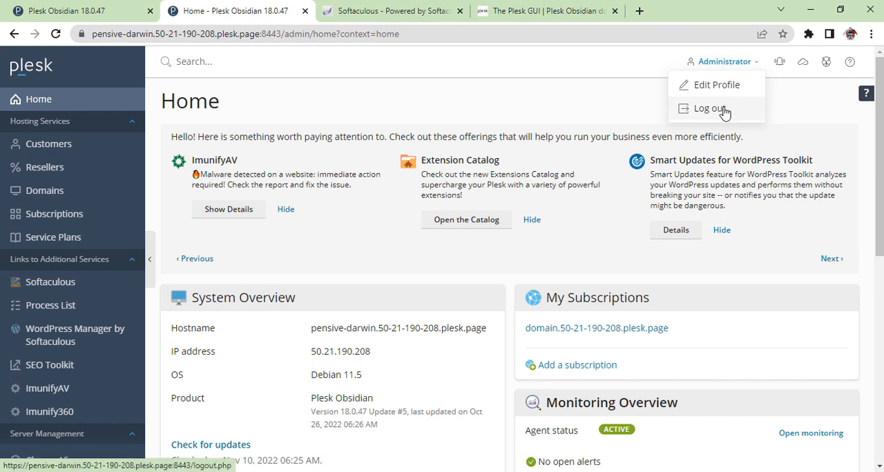
{"action": "left_click", "coordinate": [708, 109]}
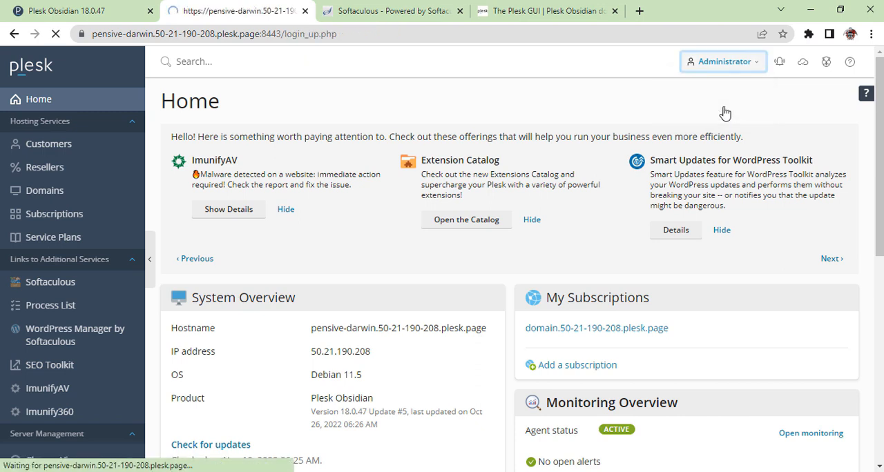